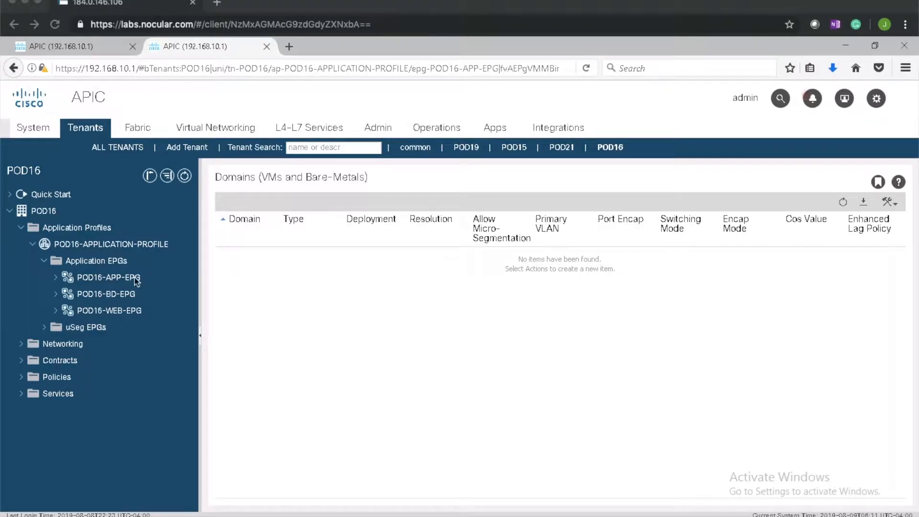
Step: Add a VMM domain association from POD16-APP-EPG to the POD16-VMM-DOMAIN profile
{"action": "right_click", "coordinate": [108, 277]}
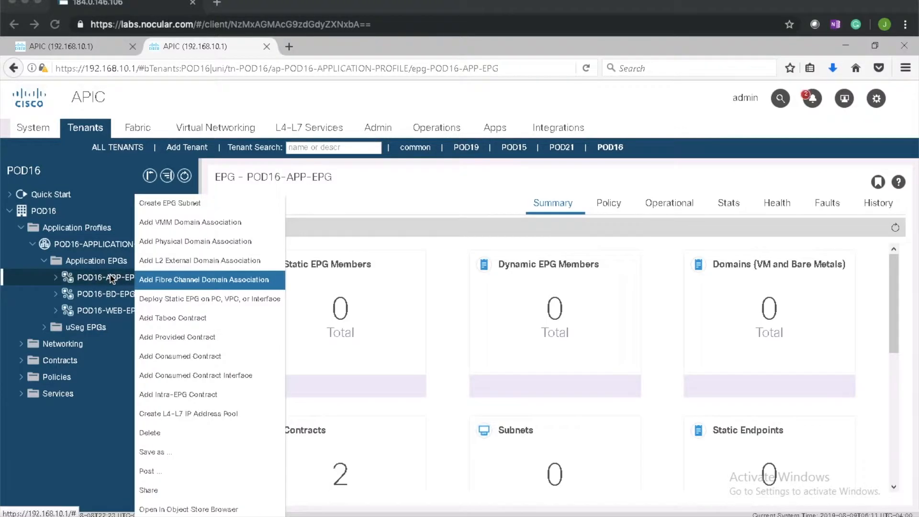
{"action": "mouse_move", "coordinate": [168, 222]}
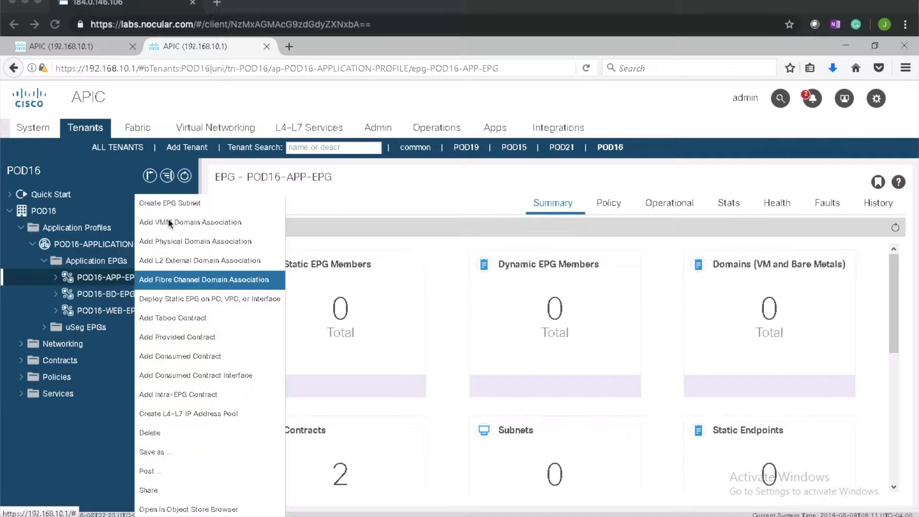
{"action": "mouse_move", "coordinate": [177, 225]}
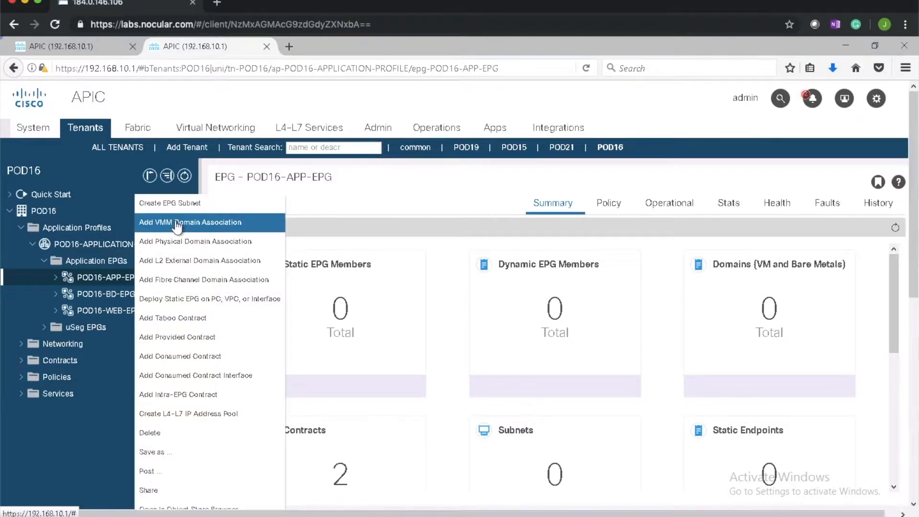
{"action": "left_click", "coordinate": [189, 222]}
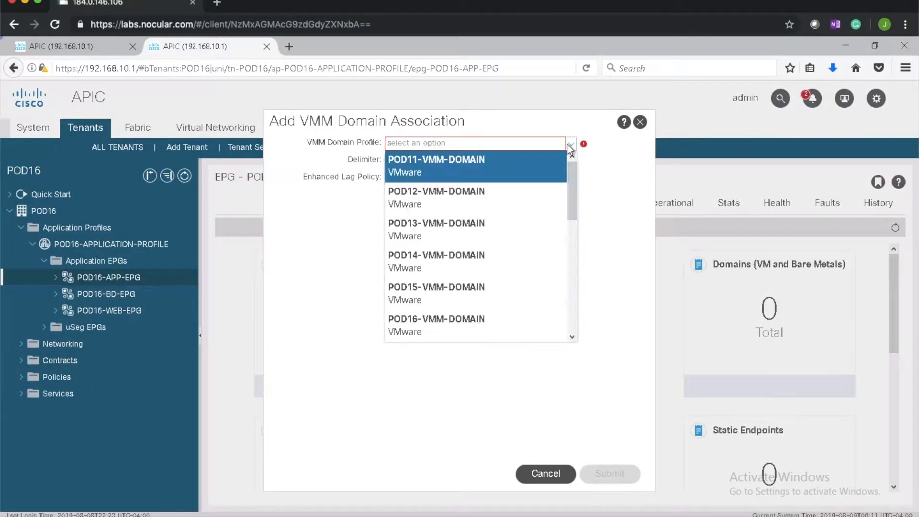
{"action": "left_click", "coordinate": [436, 318]}
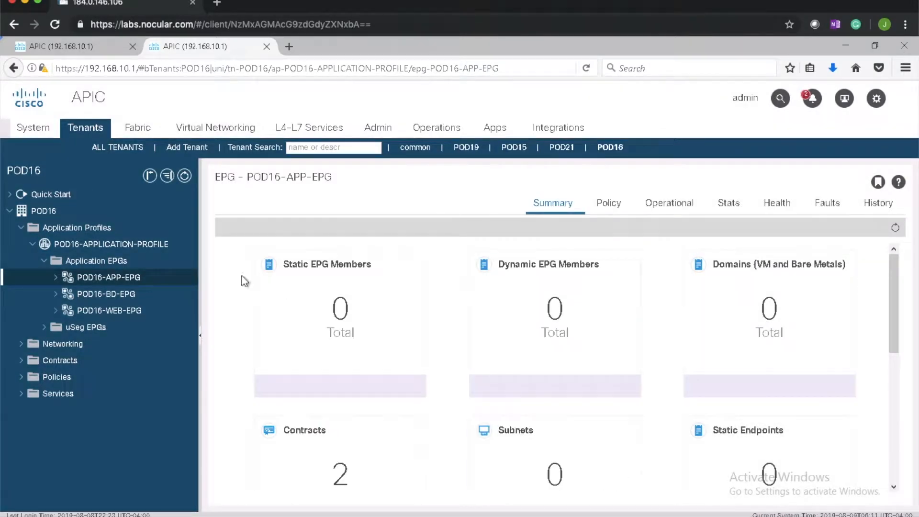
Step: Add a VMM domain association from POD16-BD-EPG to POD16-VMM-DOMAIN and submit it
{"action": "right_click", "coordinate": [105, 294]}
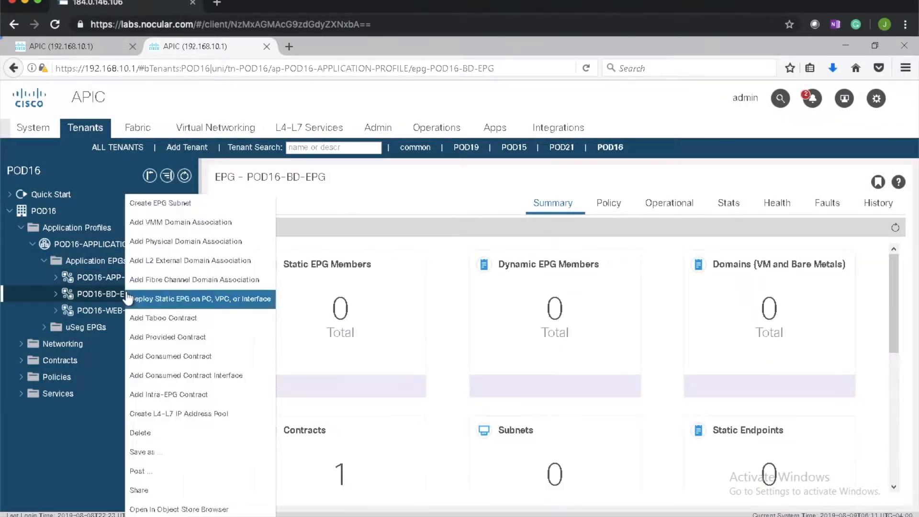
{"action": "left_click", "coordinate": [180, 222]}
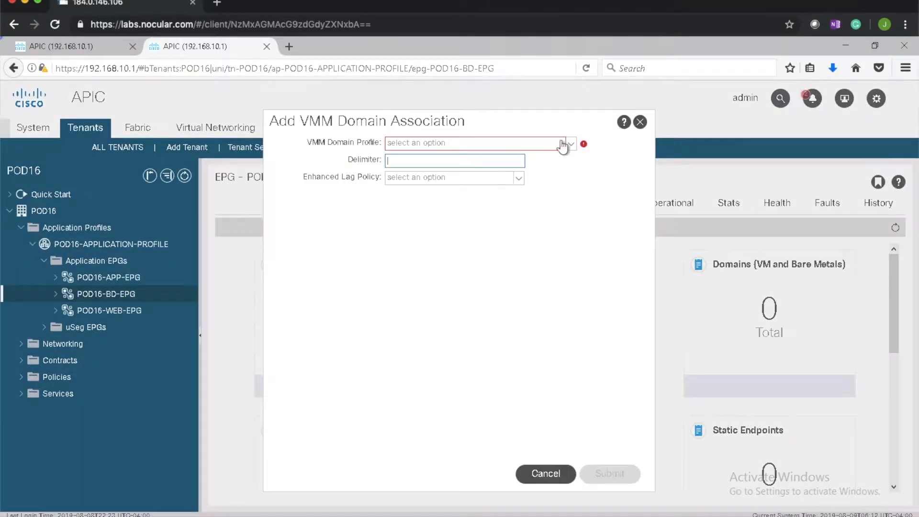
{"action": "left_click", "coordinate": [571, 143]}
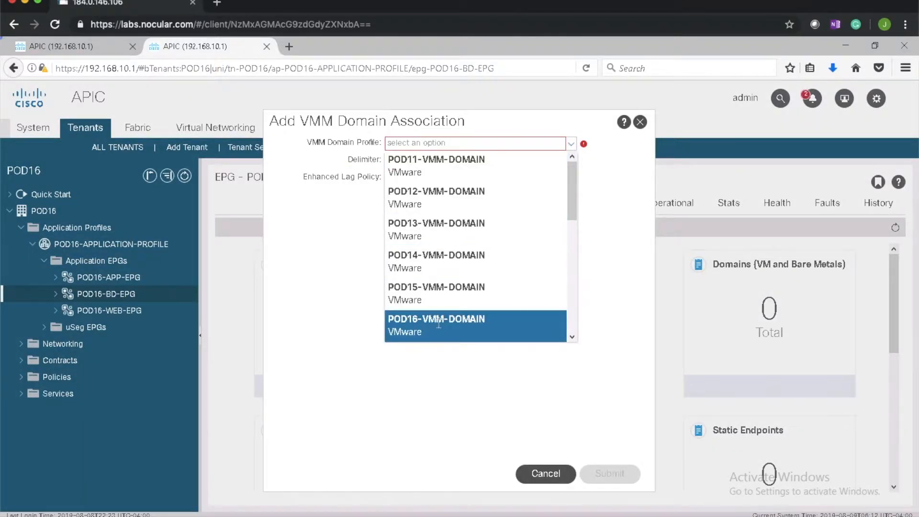
{"action": "left_click", "coordinate": [436, 325]}
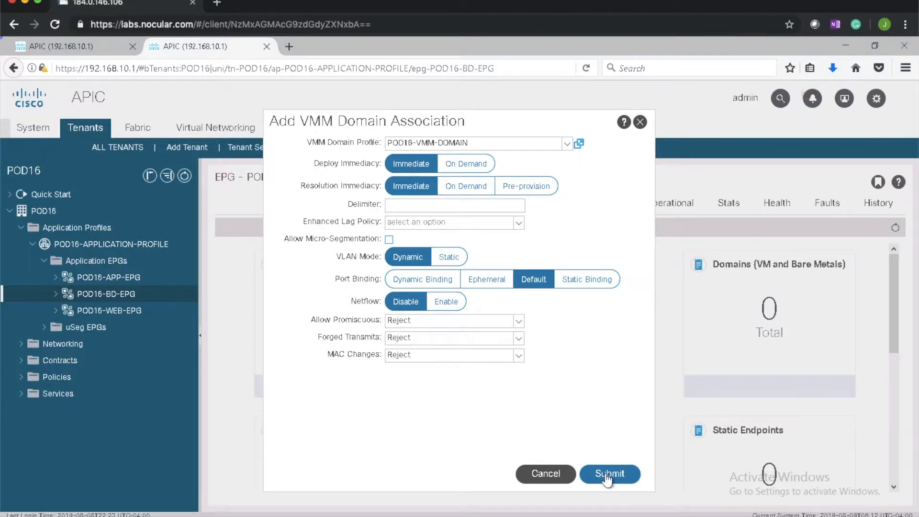
{"action": "left_click", "coordinate": [609, 474]}
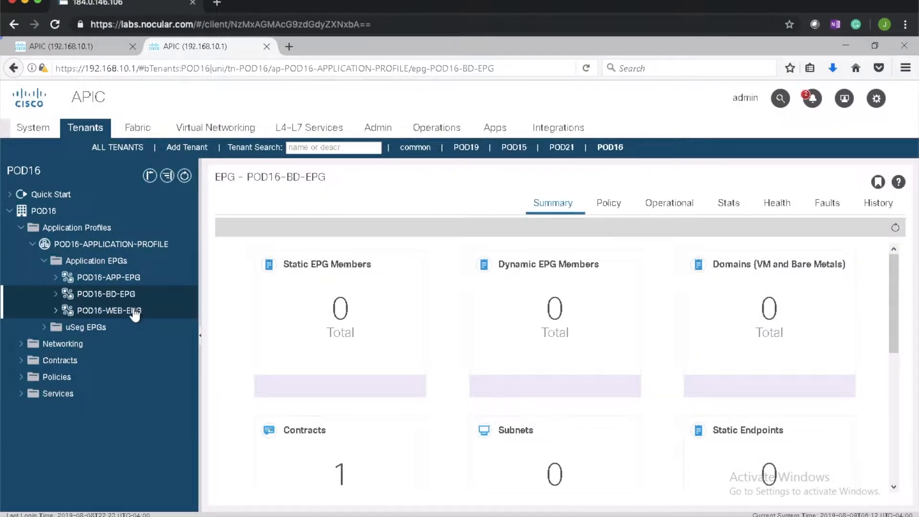
Step: Associate POD16-WEB-EPG with POD16-VMM-DOMAIN, then review POD16-APP-EPG and the vCenter switch folder
{"action": "right_click", "coordinate": [103, 310]}
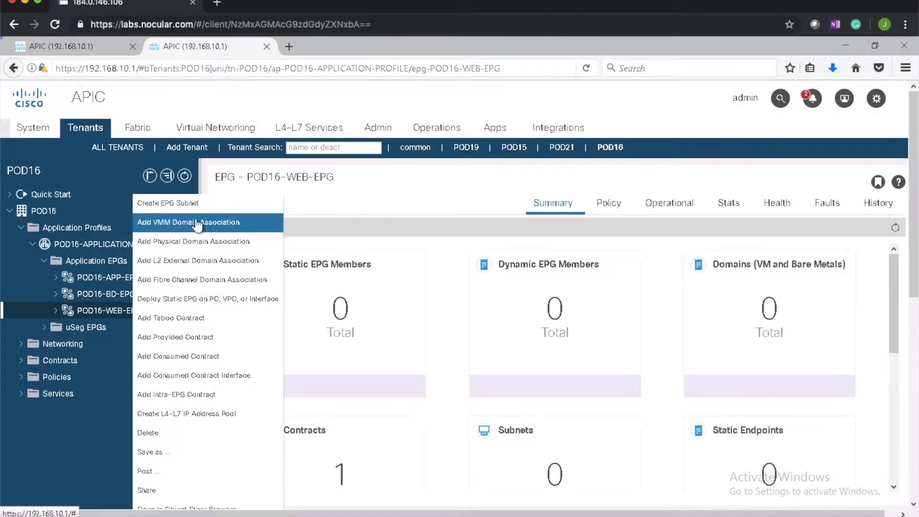
{"action": "left_click", "coordinate": [189, 222]}
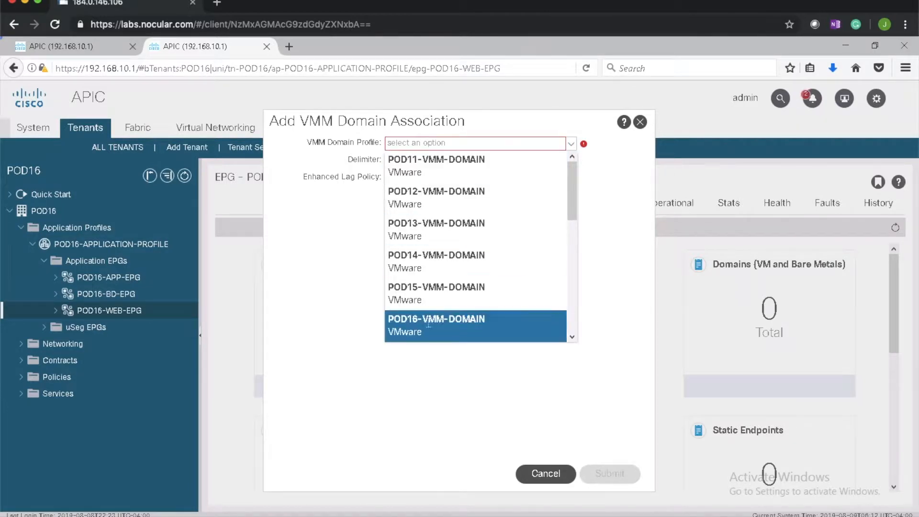
{"action": "left_click", "coordinate": [436, 325]}
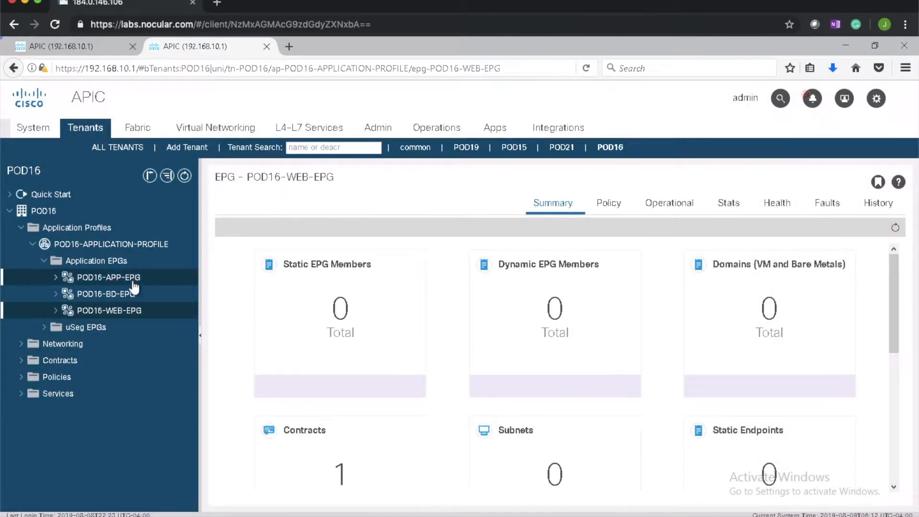
{"action": "left_click", "coordinate": [105, 277]}
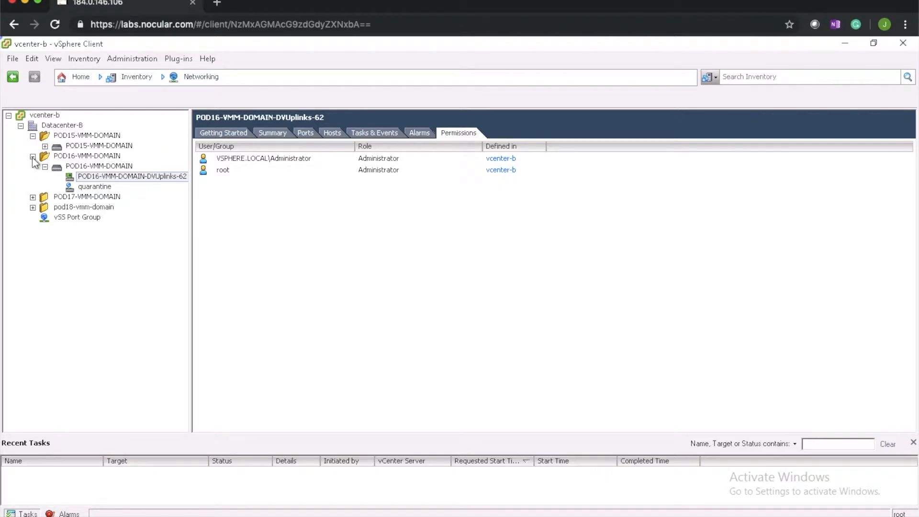
{"action": "left_click", "coordinate": [96, 165]}
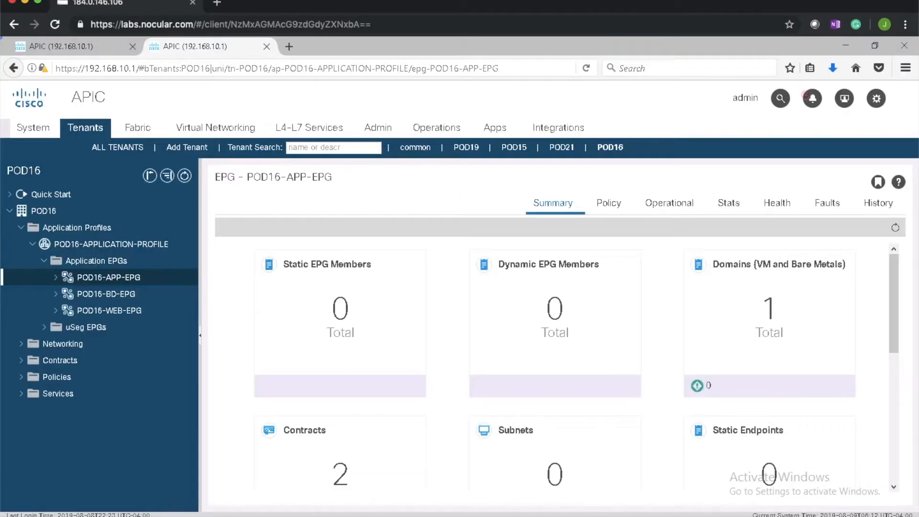
Step: Show POD16-APP-EPG's faults, including the deployment failure from the non-deployable controller
{"action": "left_click", "coordinate": [827, 203]}
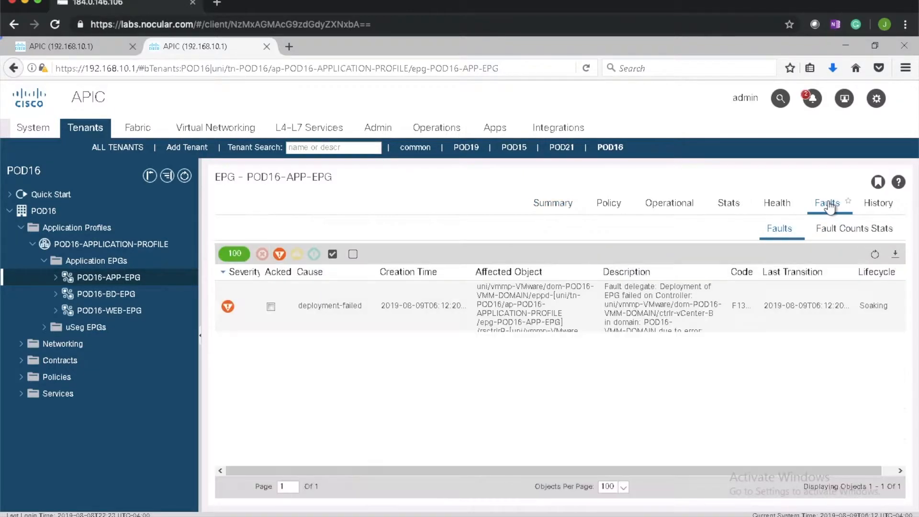
{"action": "mouse_move", "coordinate": [347, 312]}
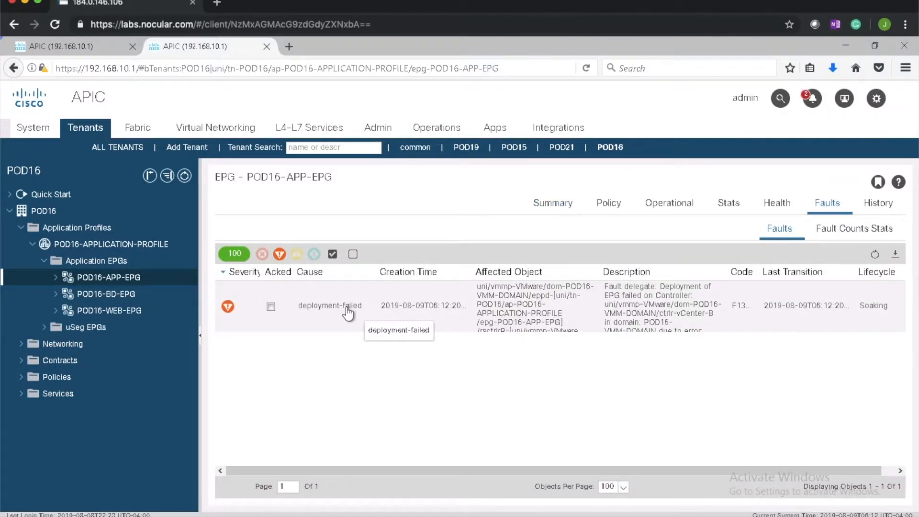
{"action": "mouse_move", "coordinate": [636, 308]}
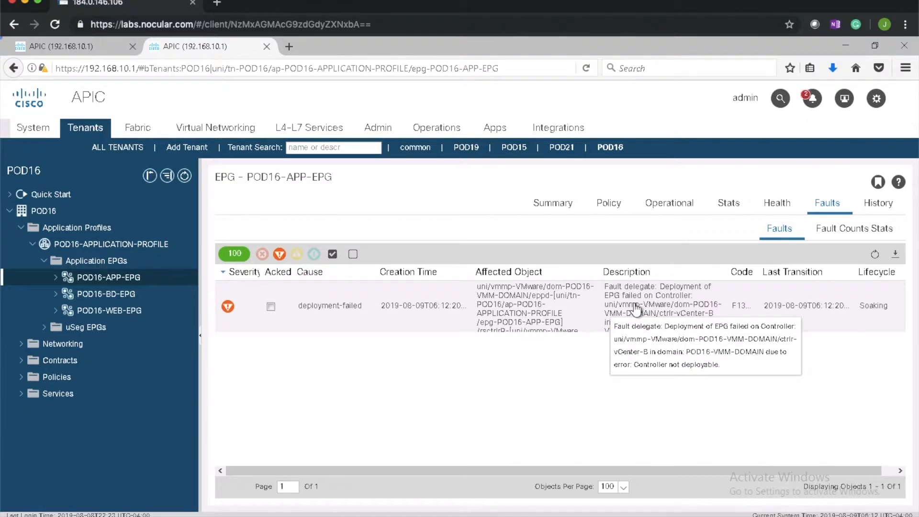
{"action": "mouse_move", "coordinate": [641, 322]}
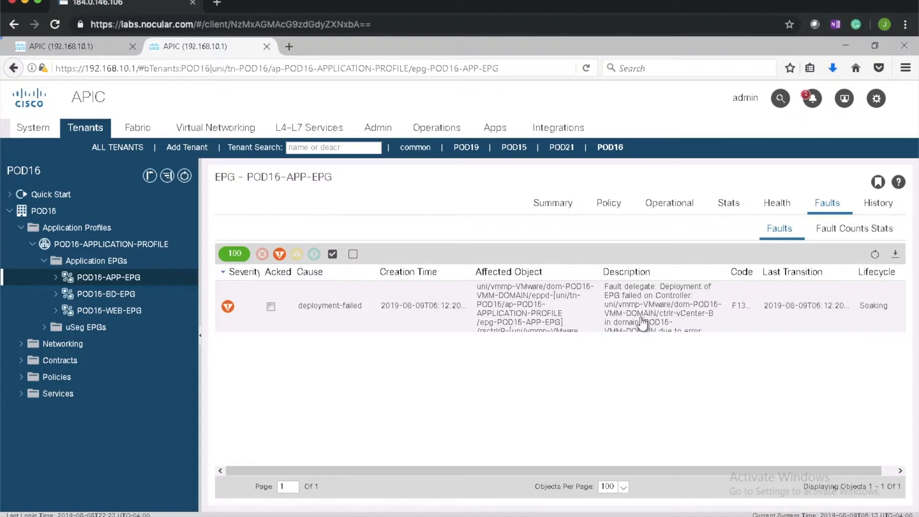
{"action": "mouse_move", "coordinate": [318, 299]}
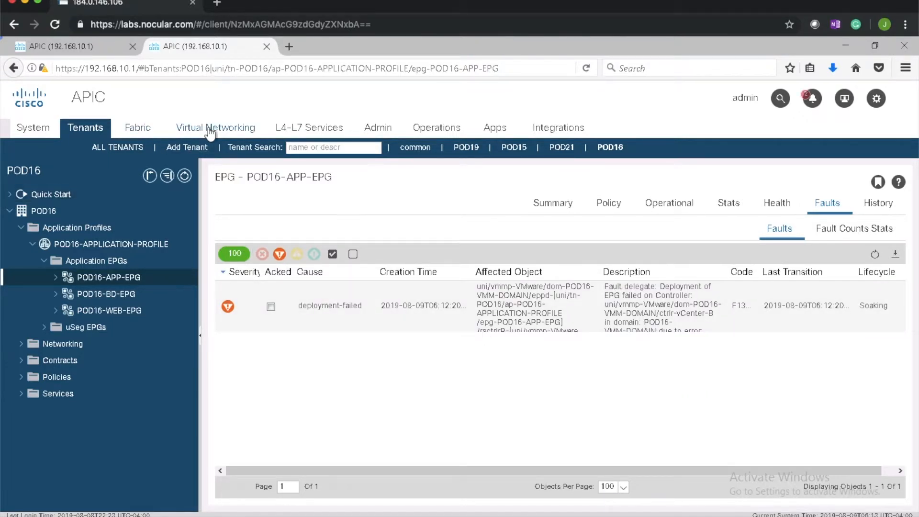
Step: Navigate to VMM Domains > VMware > POD16-VMM-DOMAIN and view its vSwitch policy (LLDP off, CDP on)
{"action": "left_click", "coordinate": [215, 127]}
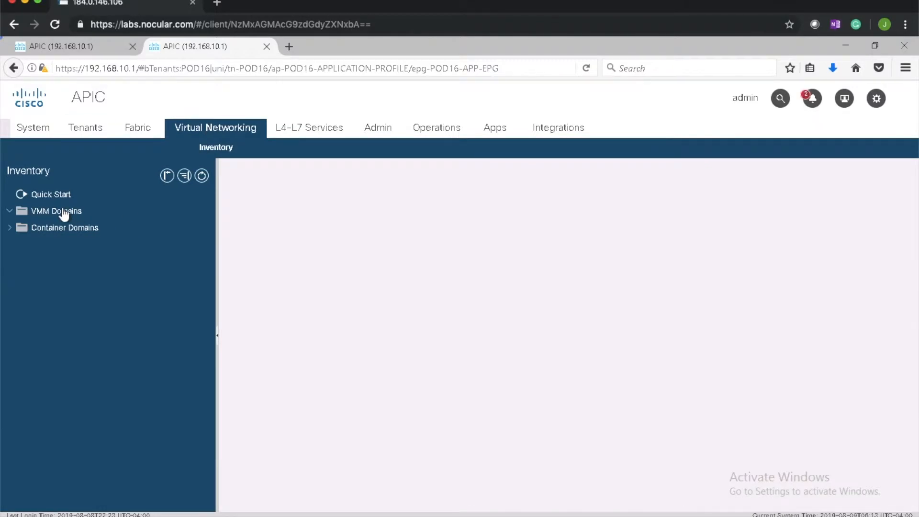
{"action": "left_click", "coordinate": [55, 211]}
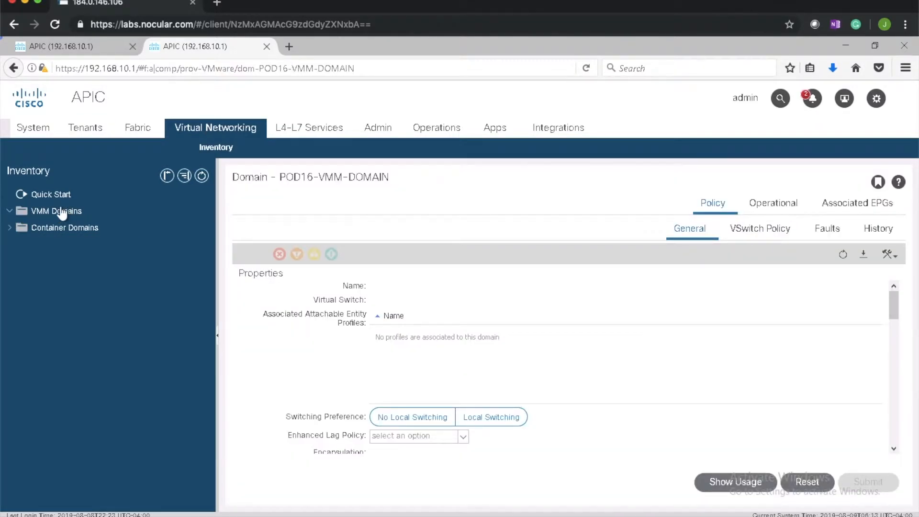
{"action": "left_click", "coordinate": [55, 210]}
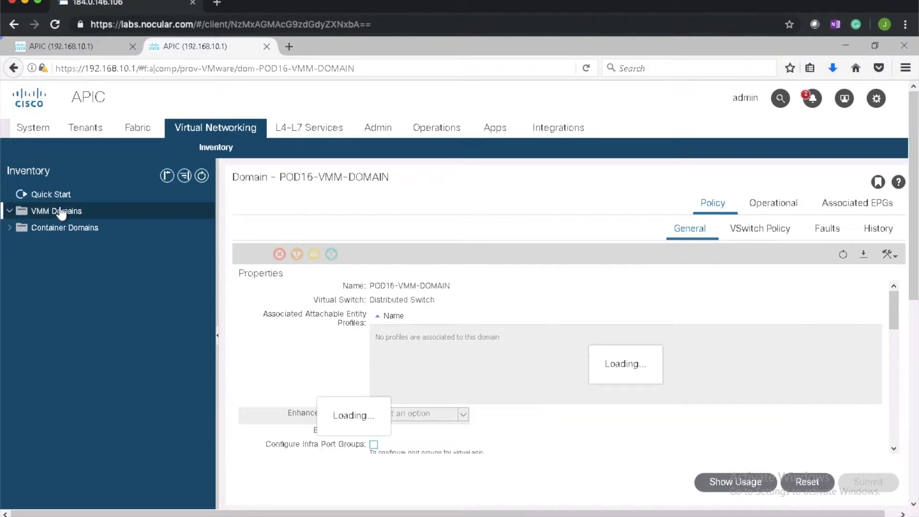
{"action": "left_click", "coordinate": [56, 210]}
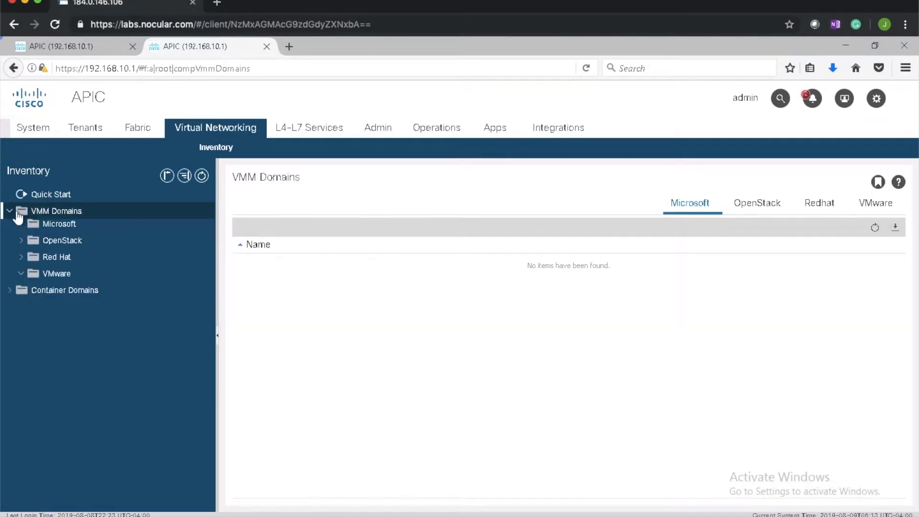
{"action": "left_click", "coordinate": [55, 273]}
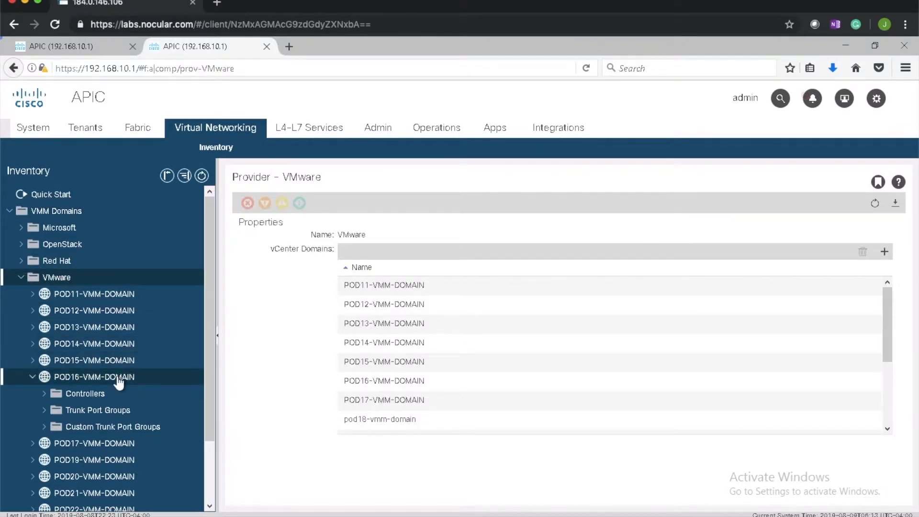
{"action": "left_click", "coordinate": [96, 376]}
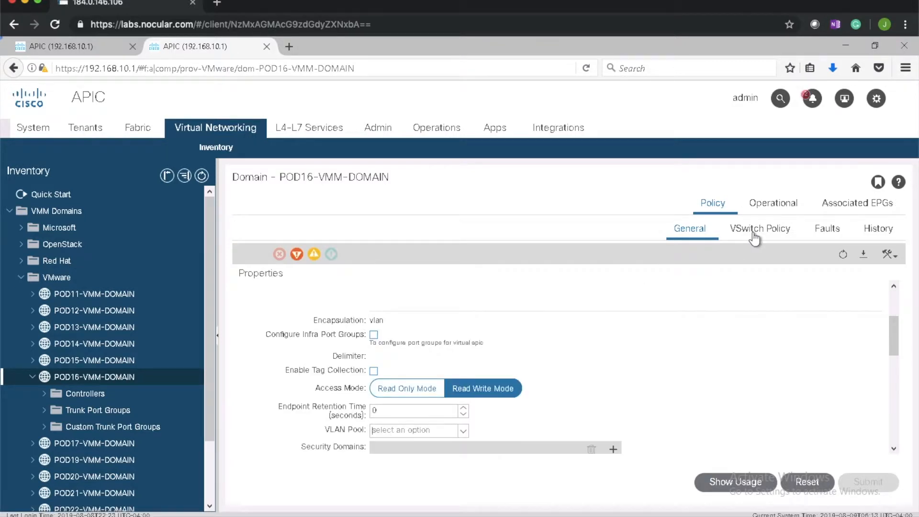
{"action": "left_click", "coordinate": [759, 229]}
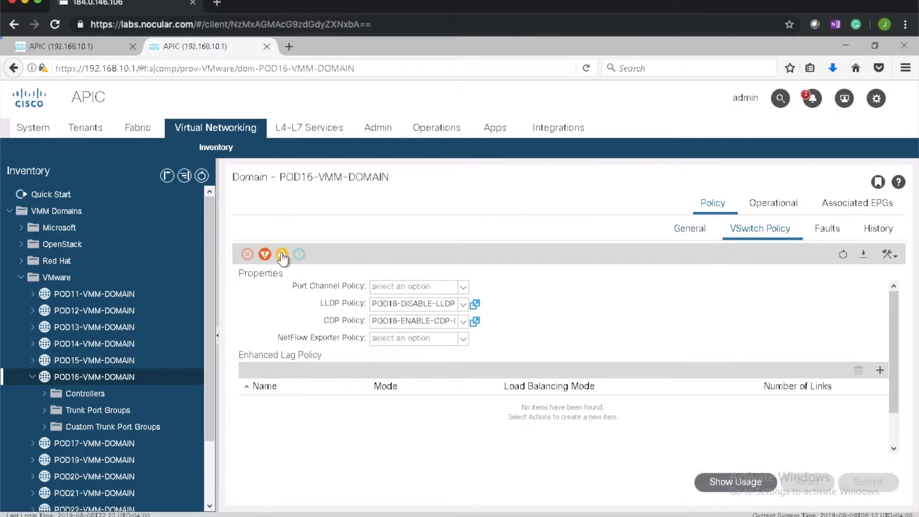
{"action": "mouse_move", "coordinate": [827, 234]}
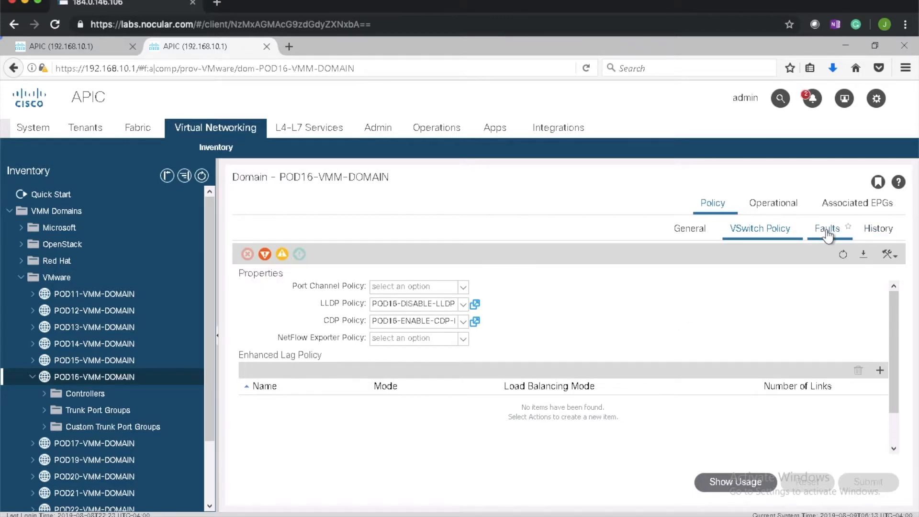
Step: Review POD16-VMM-DOMAIN's missing-VLAN-pool faults, then return to its General properties
{"action": "left_click", "coordinate": [826, 228]}
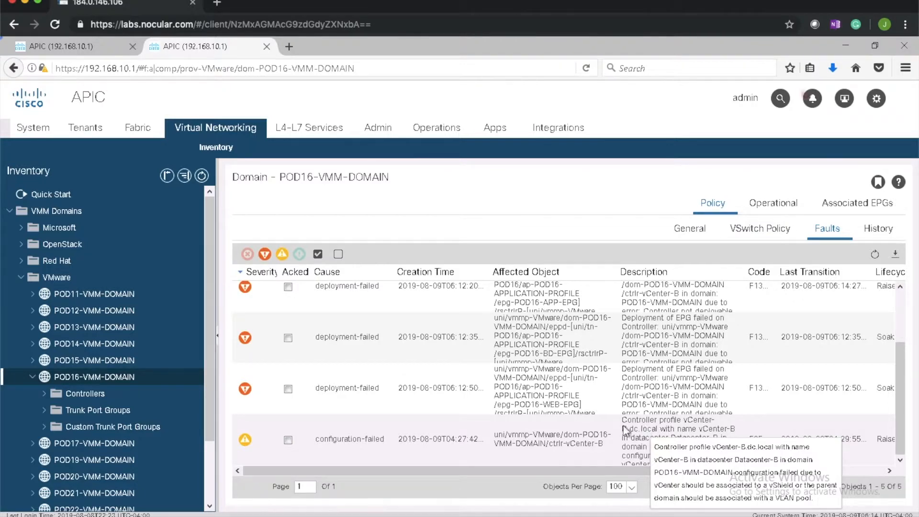
{"action": "left_click", "coordinate": [759, 228]}
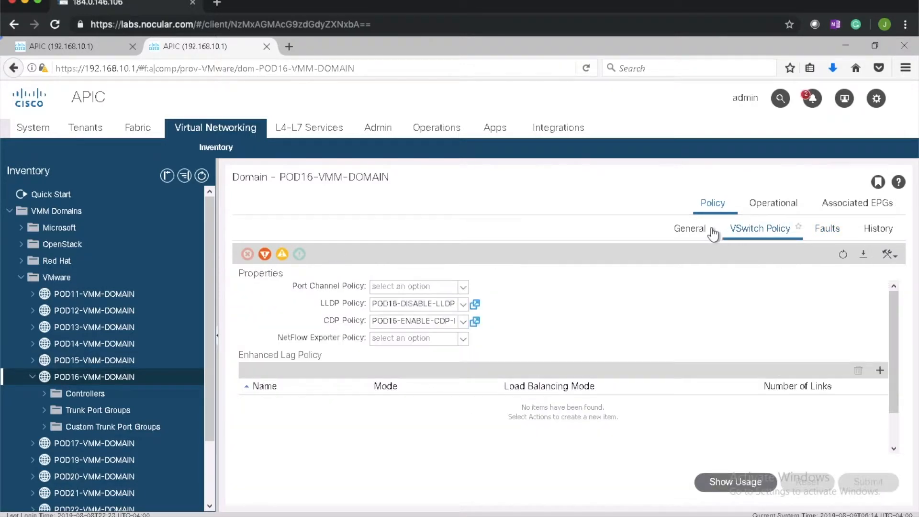
{"action": "left_click", "coordinate": [688, 228]}
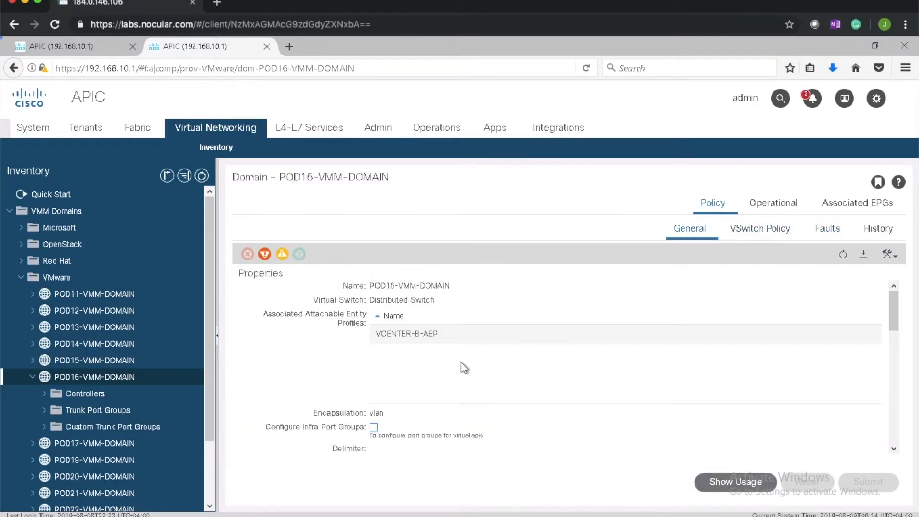
Step: Assign the POD16 VLAN pool to POD16-VMM-DOMAIN, submit the change, and go to Tenants
{"action": "scroll", "scroll_direction": "down", "scroll_amount": 3}
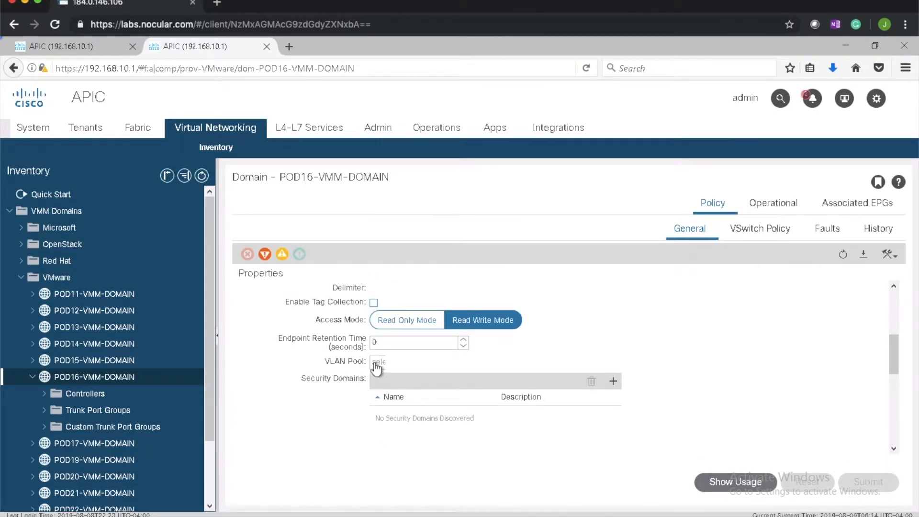
{"action": "left_click", "coordinate": [379, 361]}
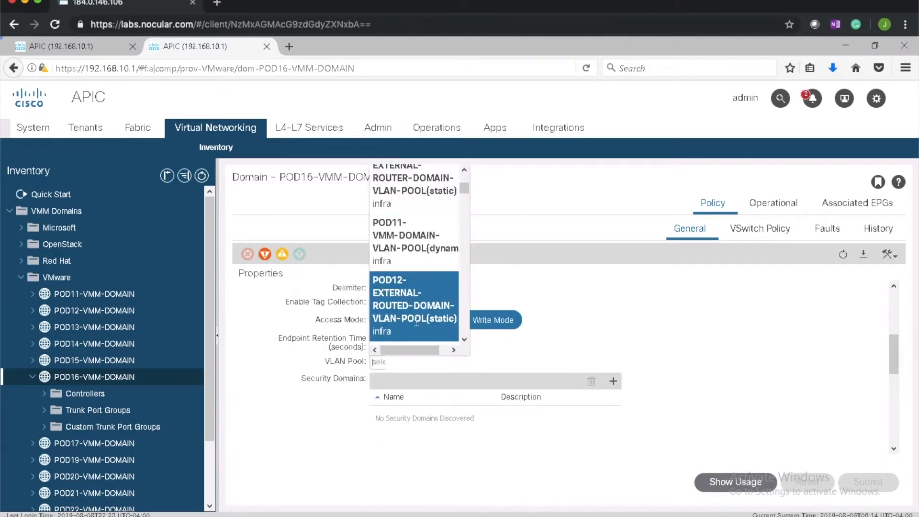
{"action": "scroll", "scroll_direction": "down", "scroll_amount": 3}
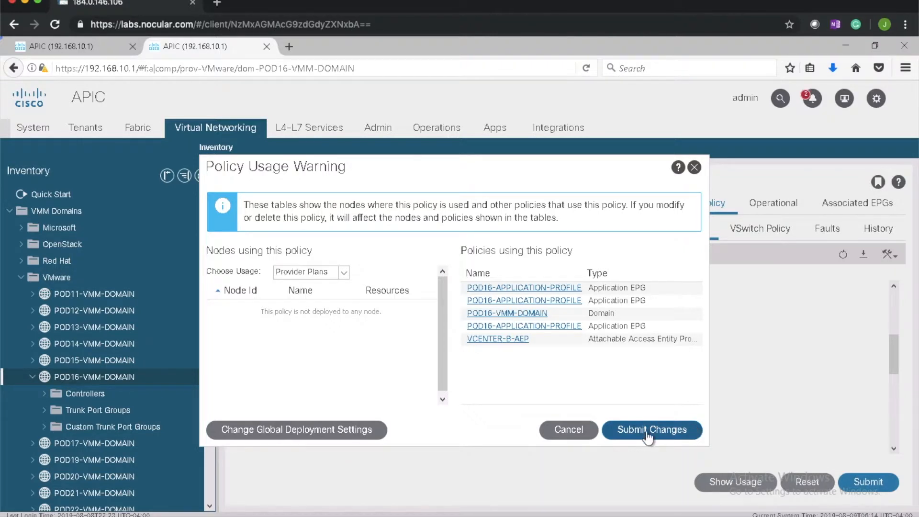
{"action": "left_click", "coordinate": [652, 430]}
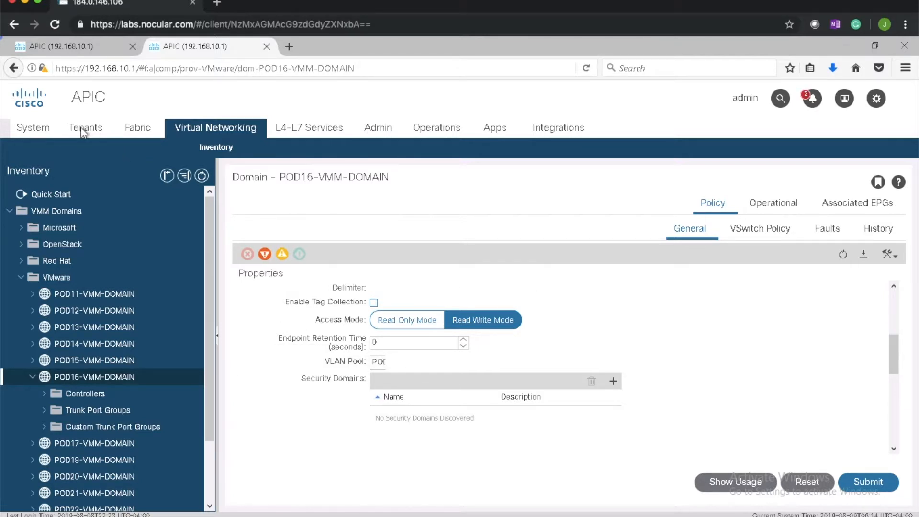
{"action": "left_click", "coordinate": [85, 128]}
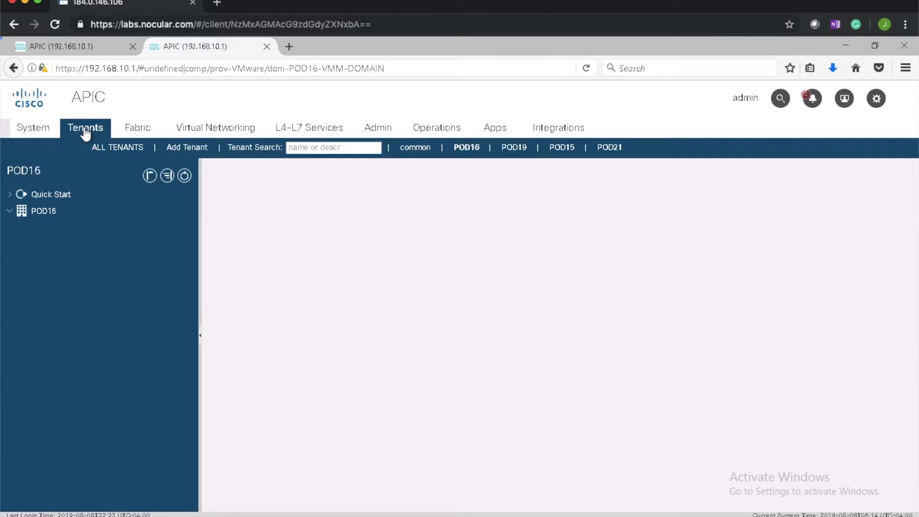
Step: Select POD16-APP-EPG and view its two deployment-failed faults for the domain
{"action": "left_click", "coordinate": [108, 277]}
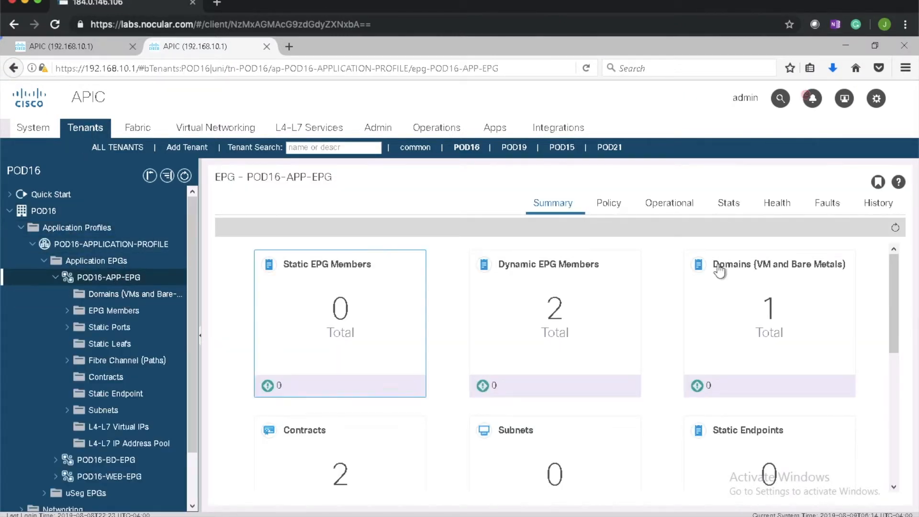
{"action": "left_click", "coordinate": [827, 202]}
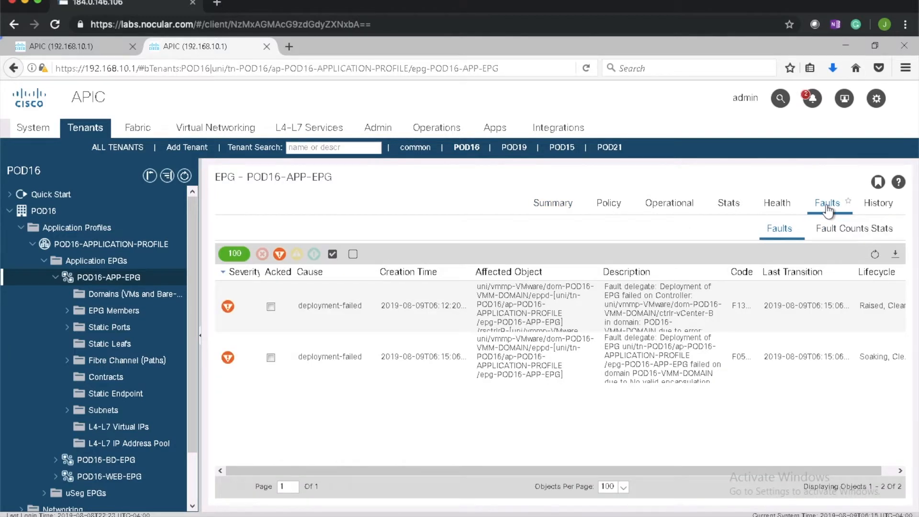
{"action": "mouse_move", "coordinate": [642, 297]}
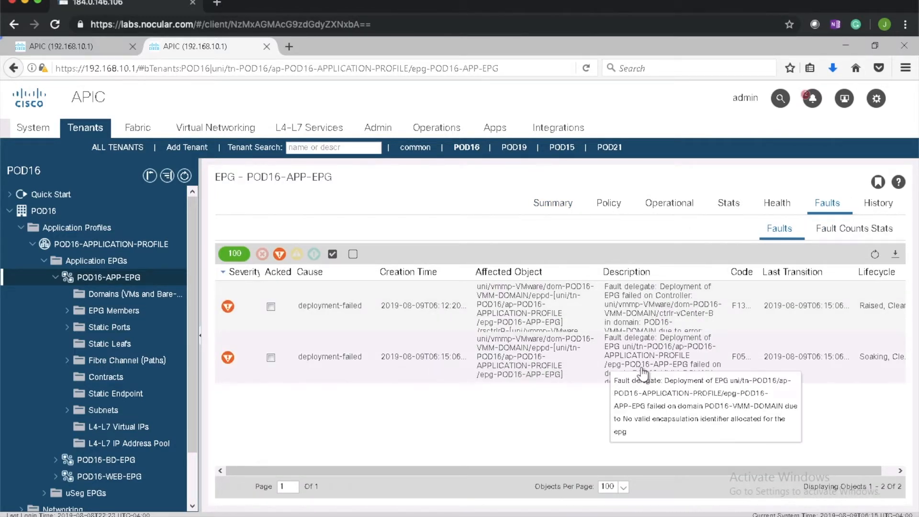
{"action": "mouse_move", "coordinate": [663, 487]}
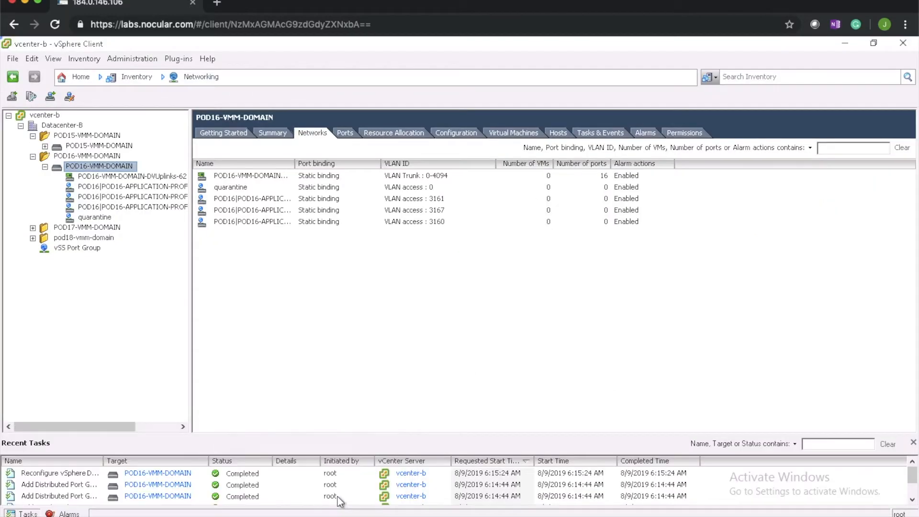
Step: Select a POD16 application port group on the POD16-VMM-DOMAIN switch's Networks list
{"action": "left_click", "coordinate": [133, 187]}
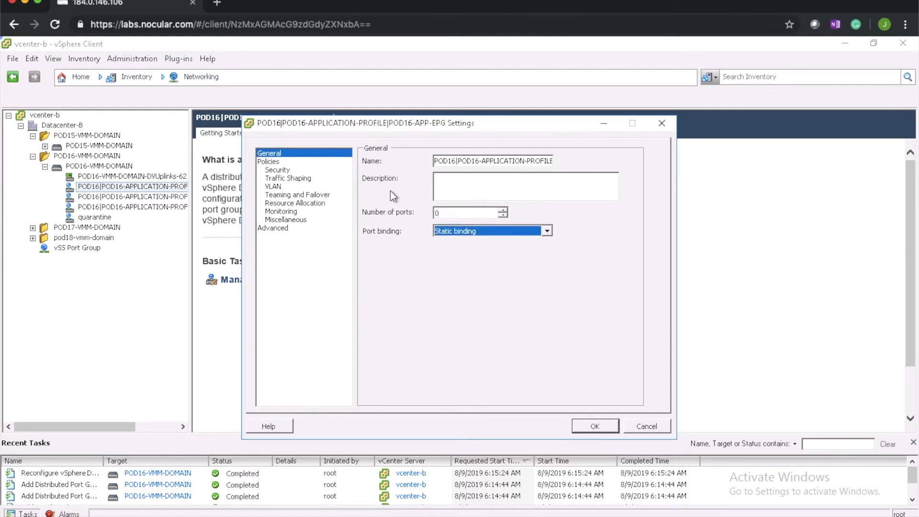
Step: Open the Advanced section of the POD16-APP-EPG port group's settings
{"action": "left_click", "coordinate": [271, 228]}
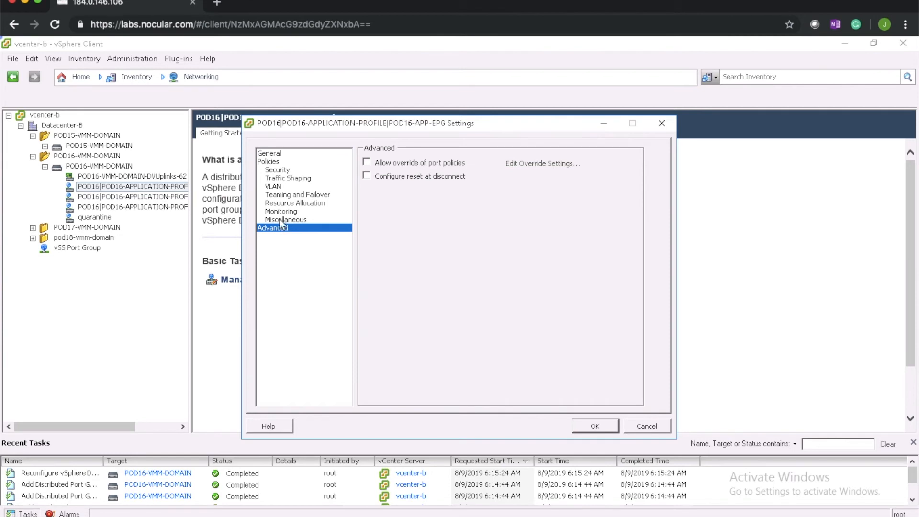